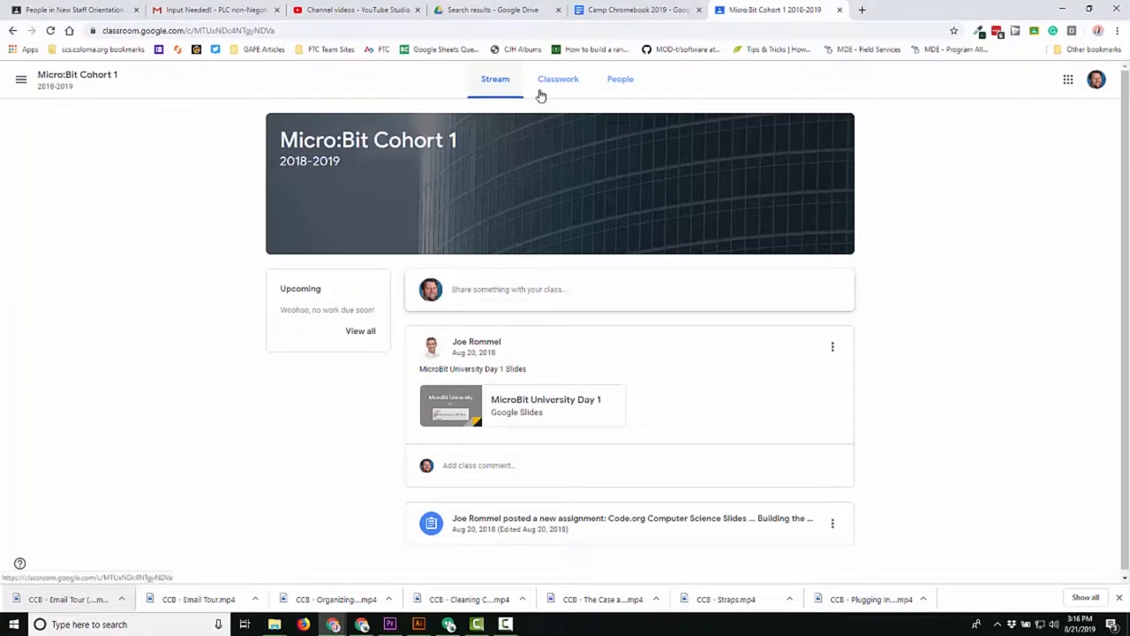
{"action": "mouse_move", "coordinate": [558, 78]}
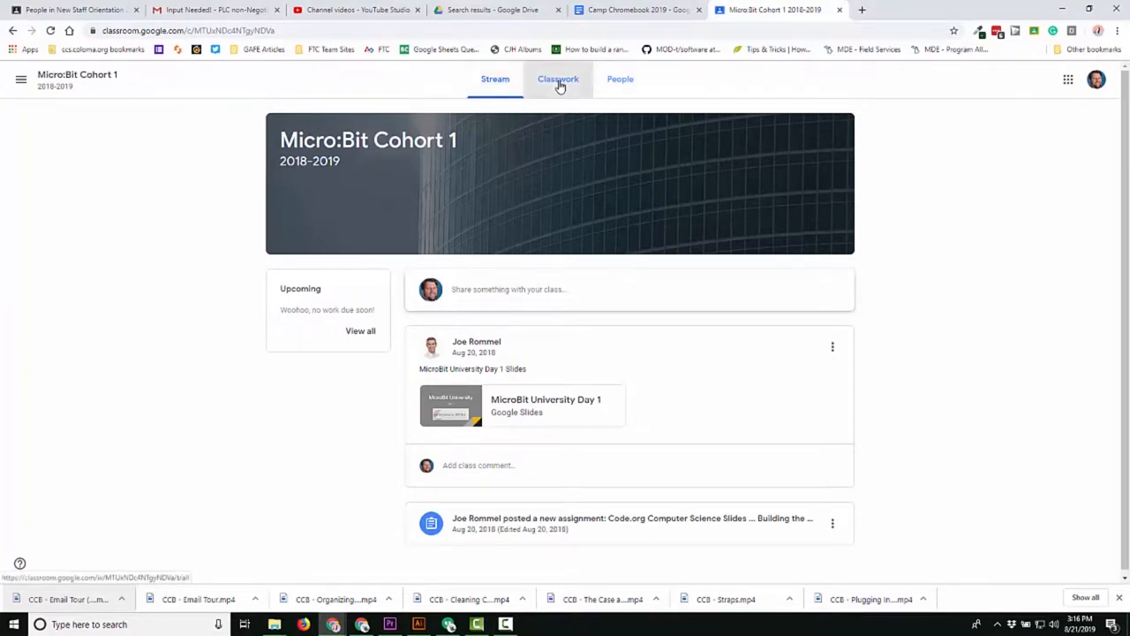
Show the Classwork page of the Micro:Bit Cohort 1 class.
{"action": "left_click", "coordinate": [558, 78]}
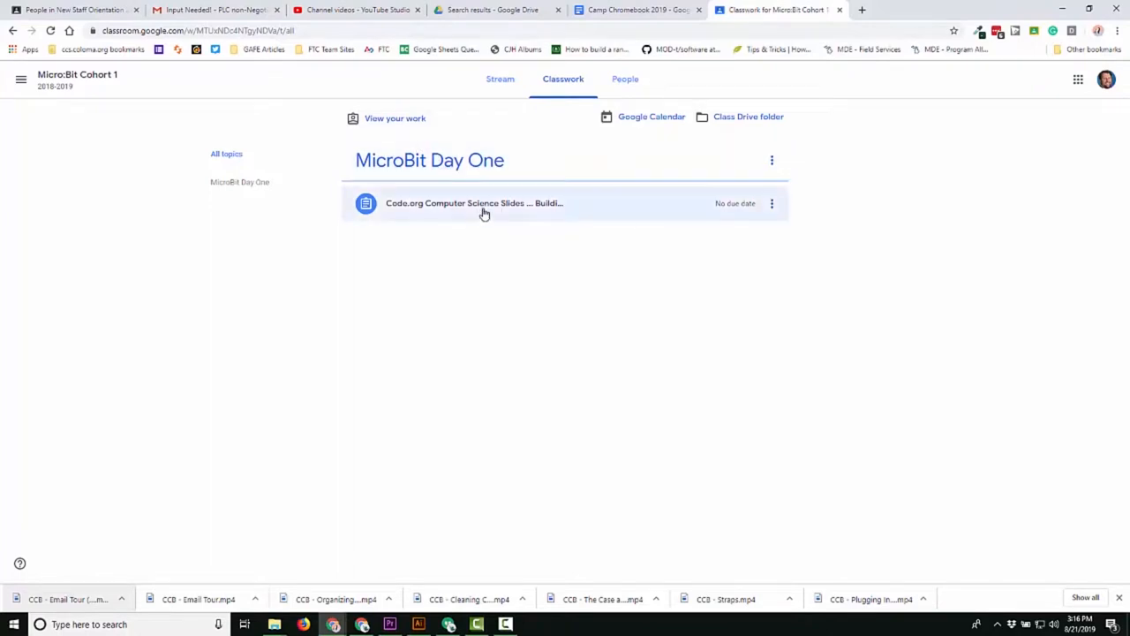
View the Code.org Computer Science Slides assignment with its attached student files.
{"action": "left_click", "coordinate": [473, 203]}
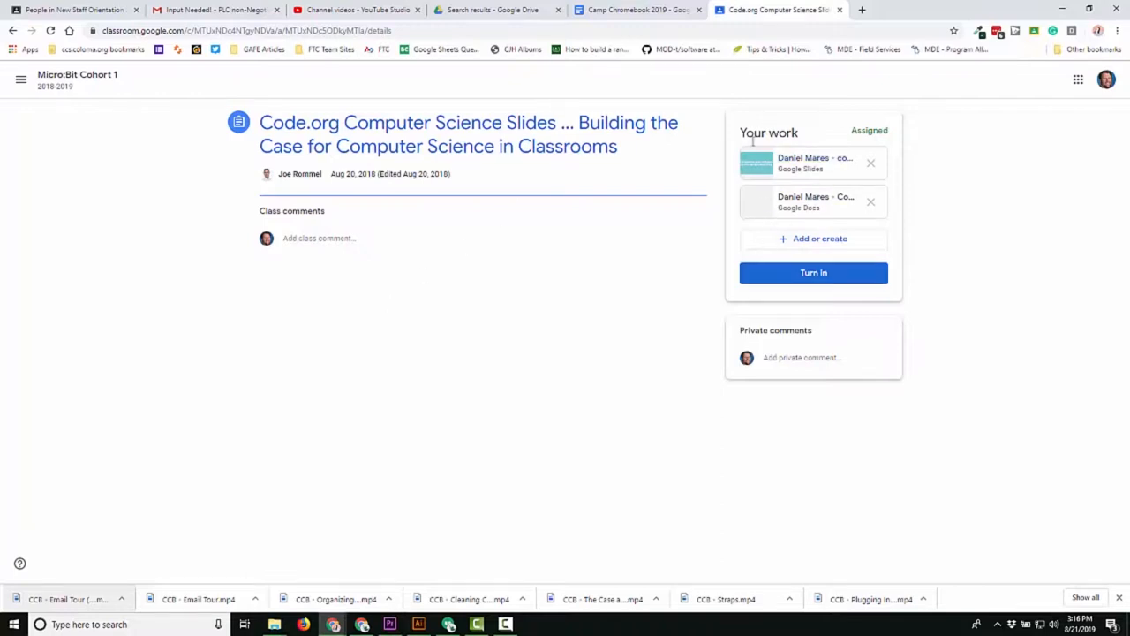
{"action": "mouse_move", "coordinate": [815, 202]}
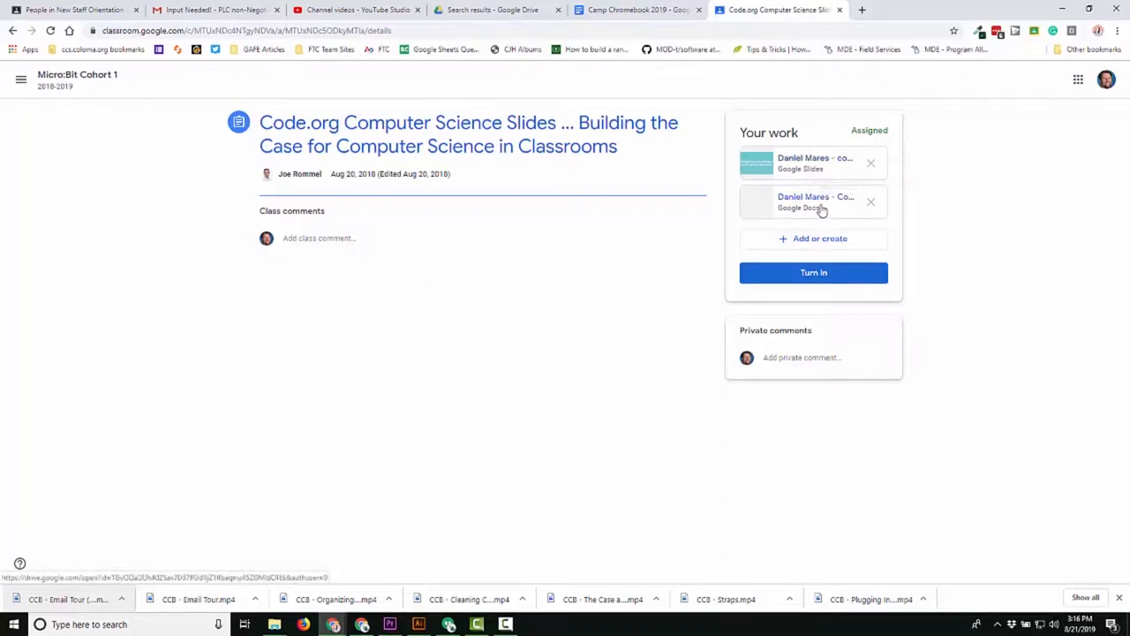
{"action": "mouse_move", "coordinate": [816, 201]}
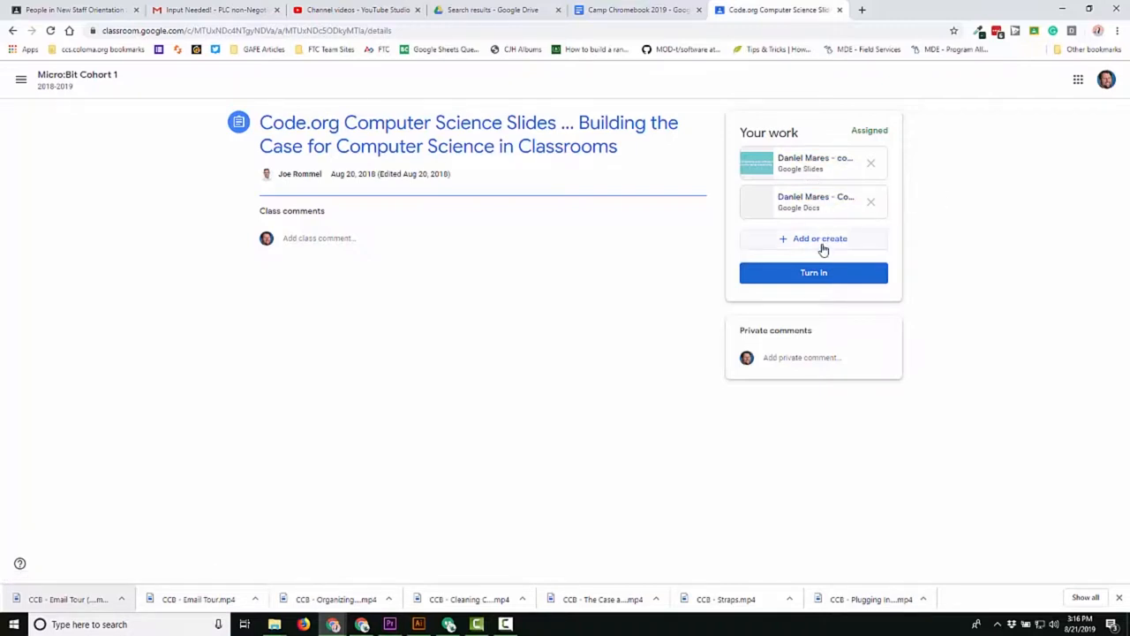
Review the Add or create options, then show the list of all classes.
{"action": "left_click", "coordinate": [819, 238]}
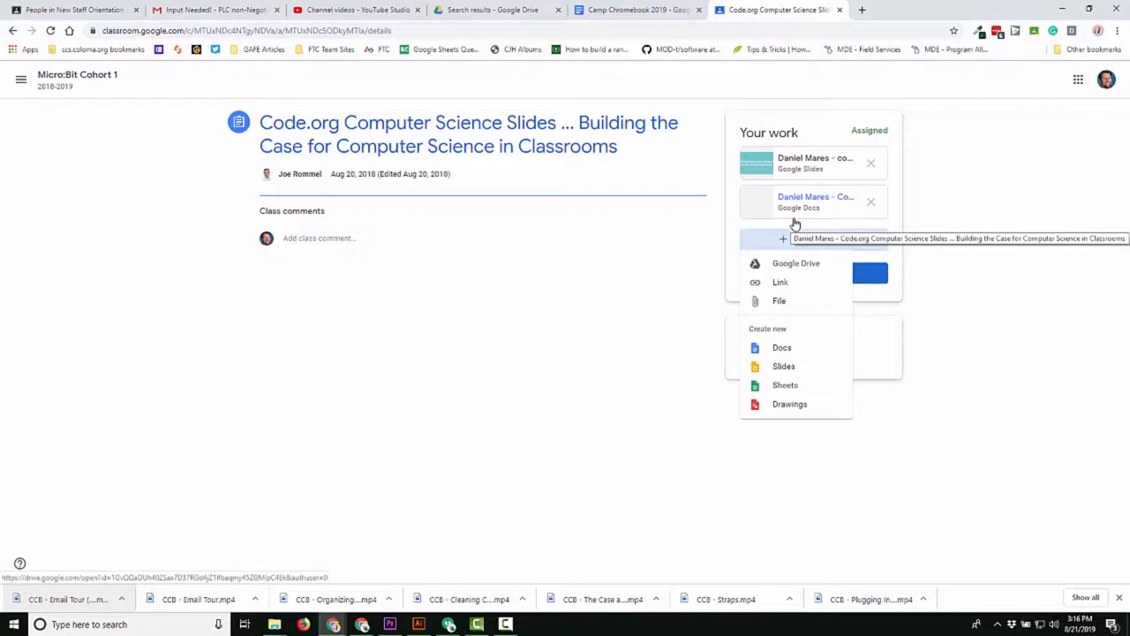
{"action": "mouse_move", "coordinate": [795, 273]}
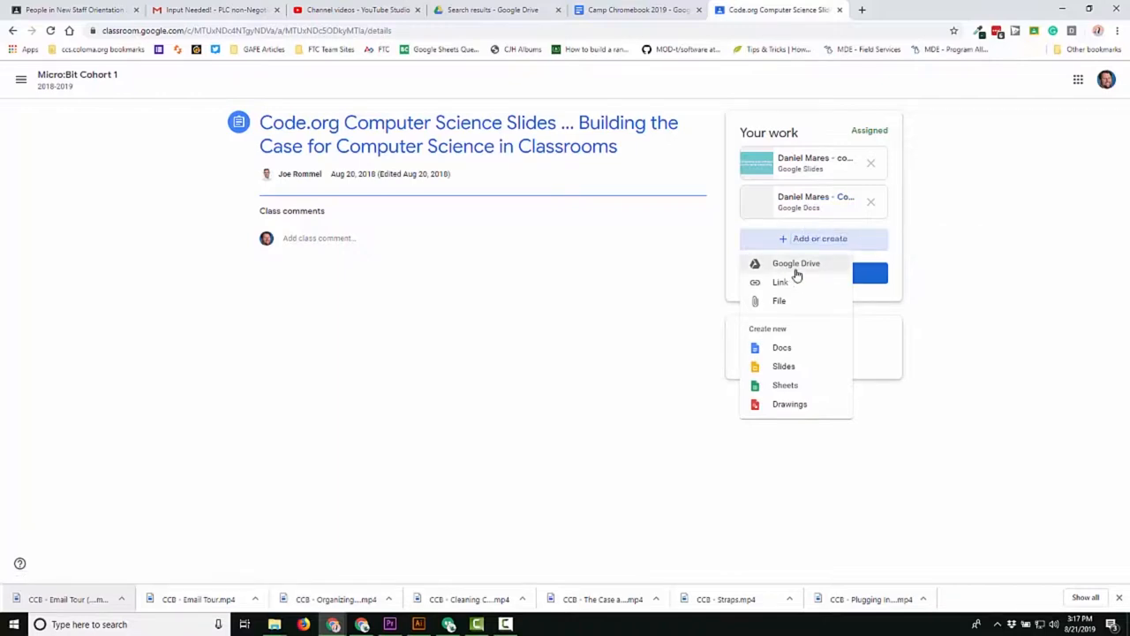
{"action": "mouse_move", "coordinate": [804, 314]}
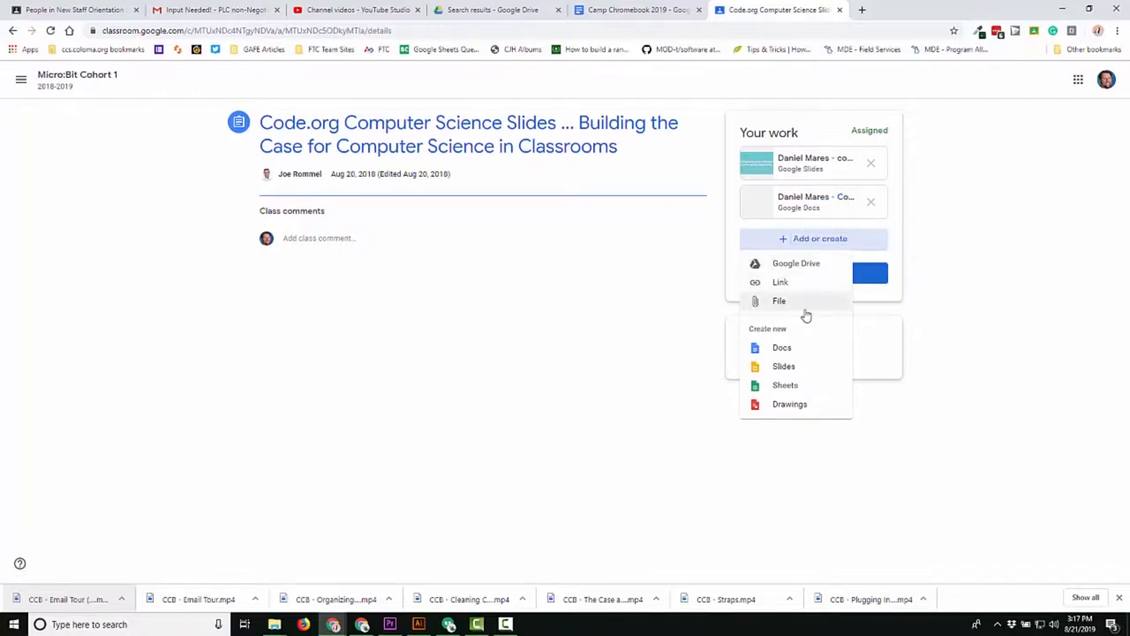
{"action": "mouse_move", "coordinate": [813, 328]}
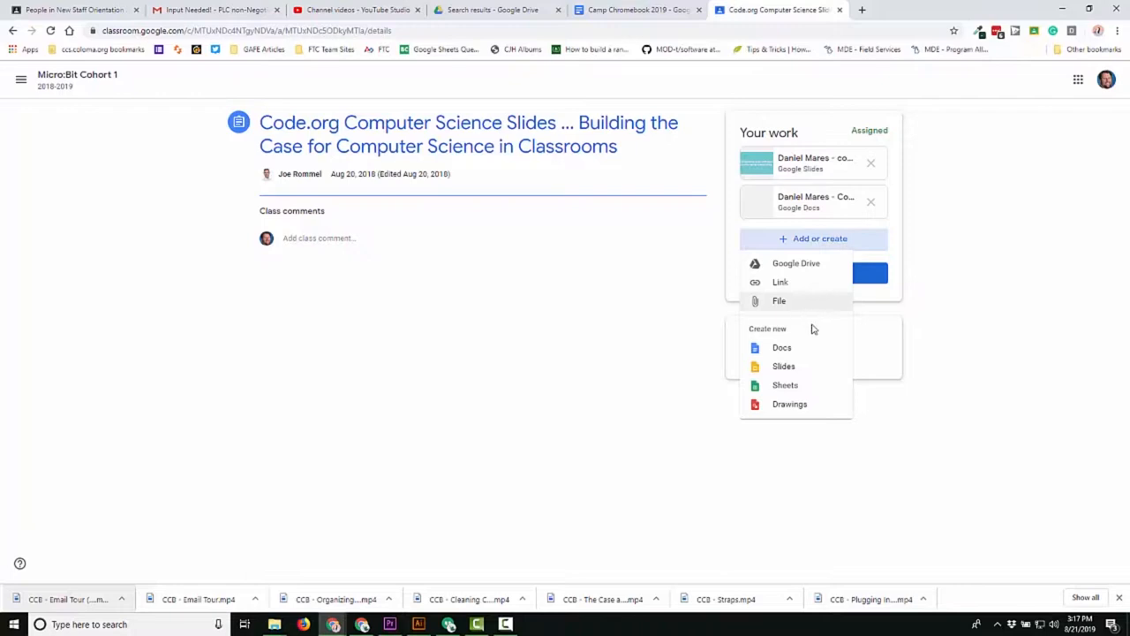
{"action": "mouse_move", "coordinate": [812, 346]}
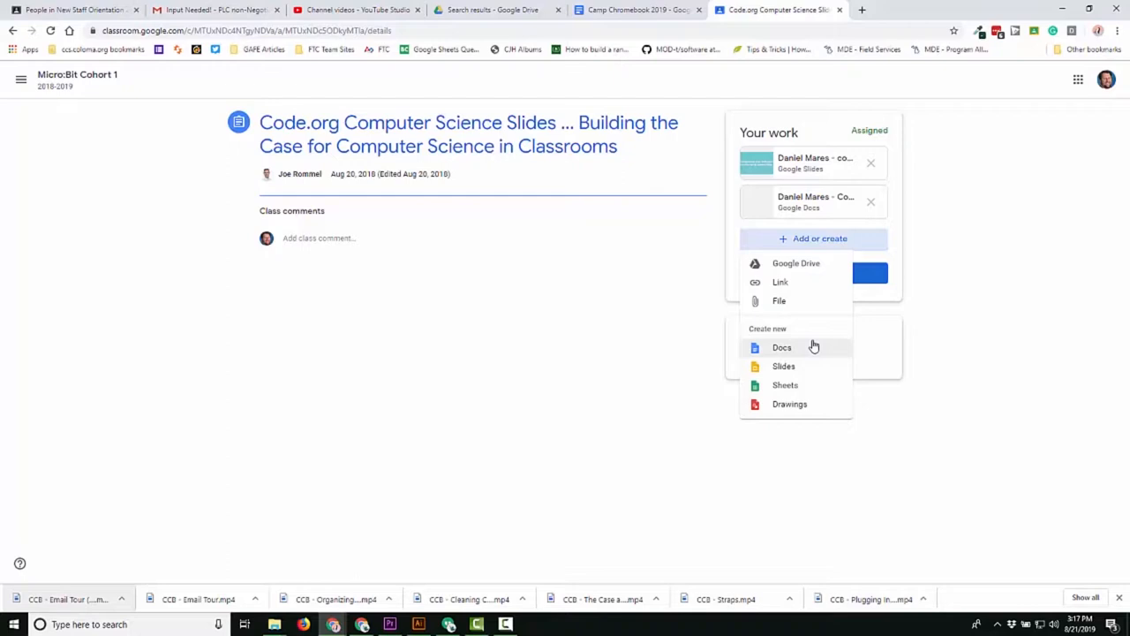
{"action": "mouse_move", "coordinate": [954, 374]}
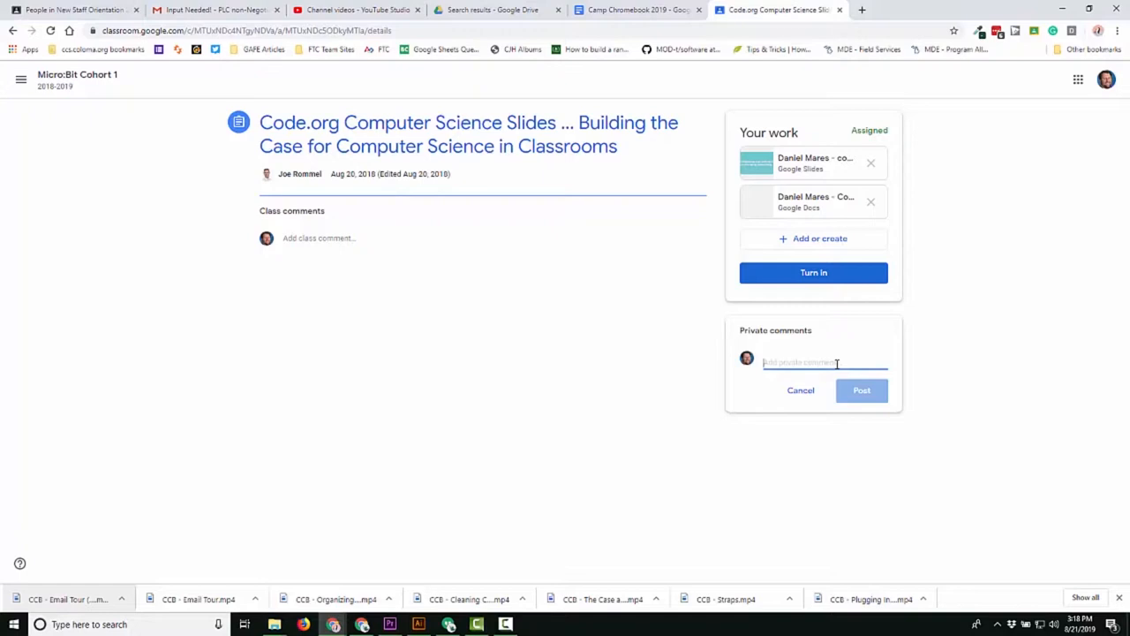
{"action": "mouse_move", "coordinate": [657, 188]}
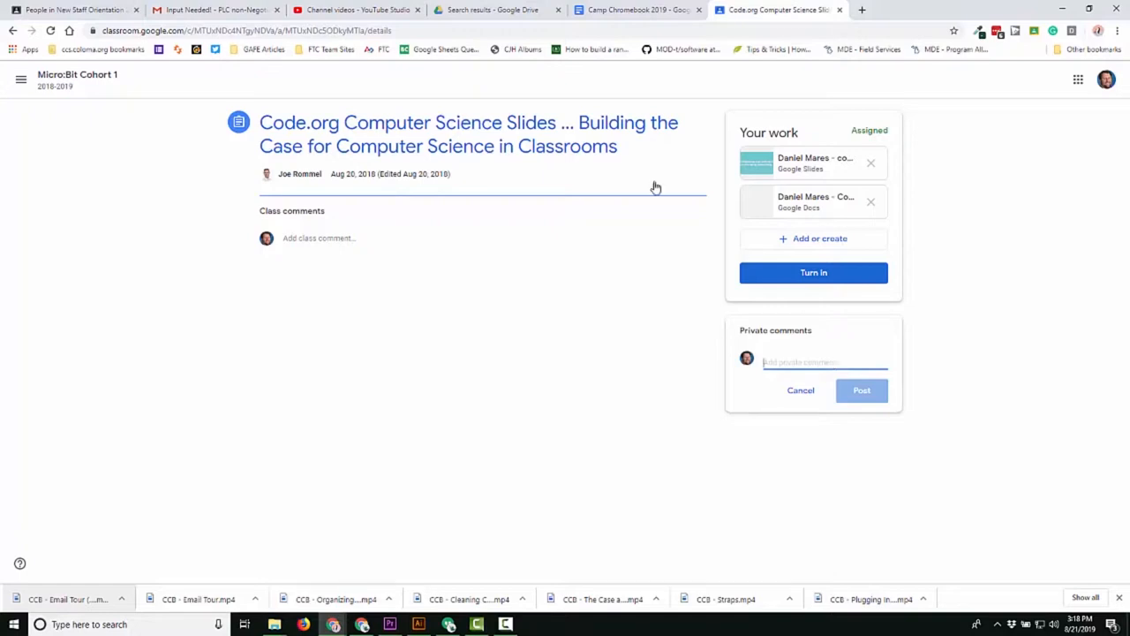
{"action": "left_click", "coordinate": [22, 79]}
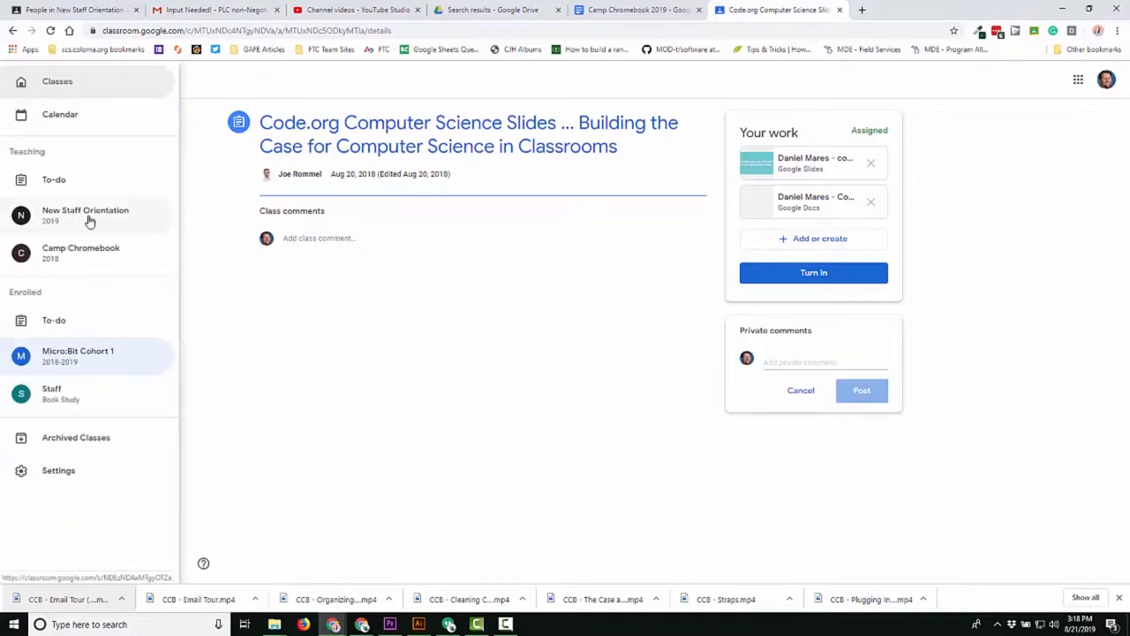
Enter New Staff Orientation, check the Opening Day Slides post options, and show its Classwork.
{"action": "left_click", "coordinate": [85, 215]}
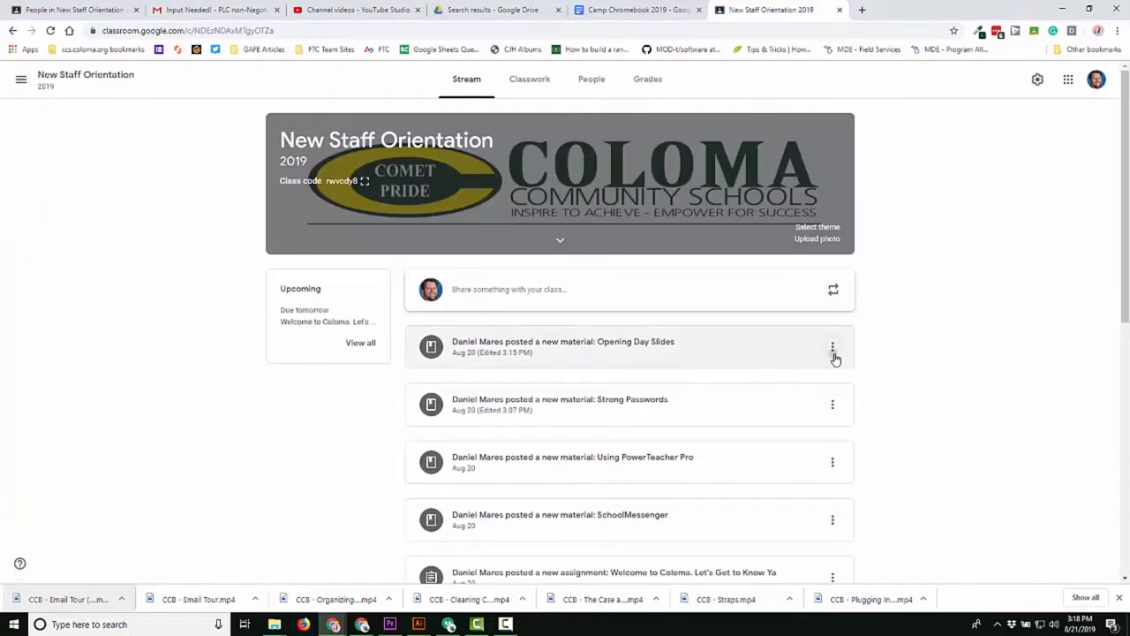
{"action": "left_click", "coordinate": [831, 346]}
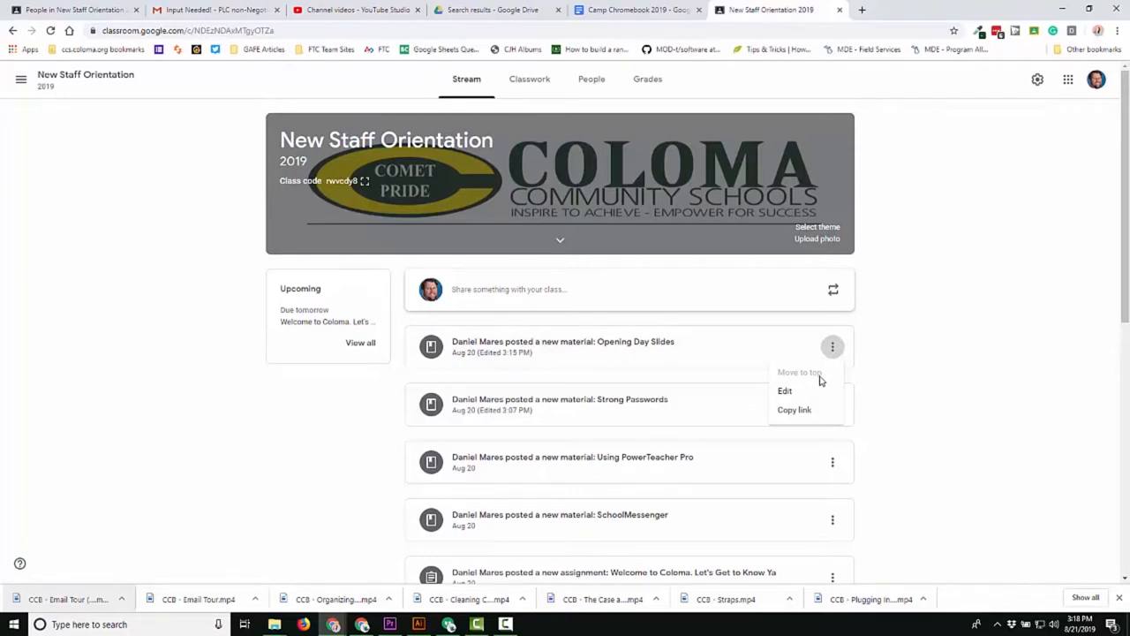
{"action": "left_click", "coordinate": [901, 365]}
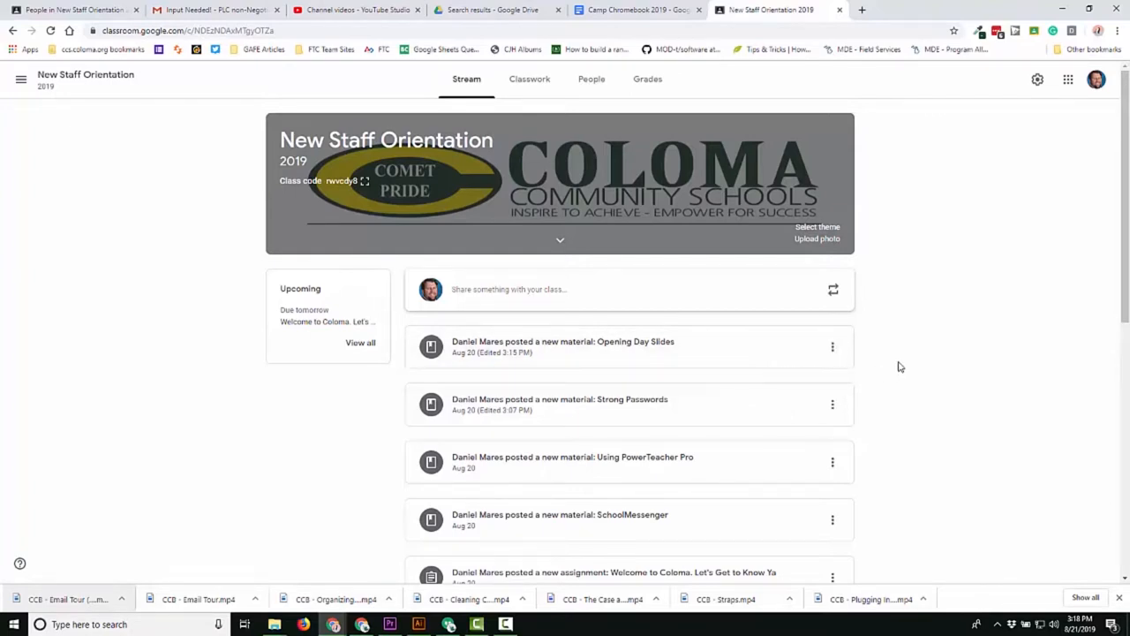
{"action": "mouse_move", "coordinate": [766, 321]}
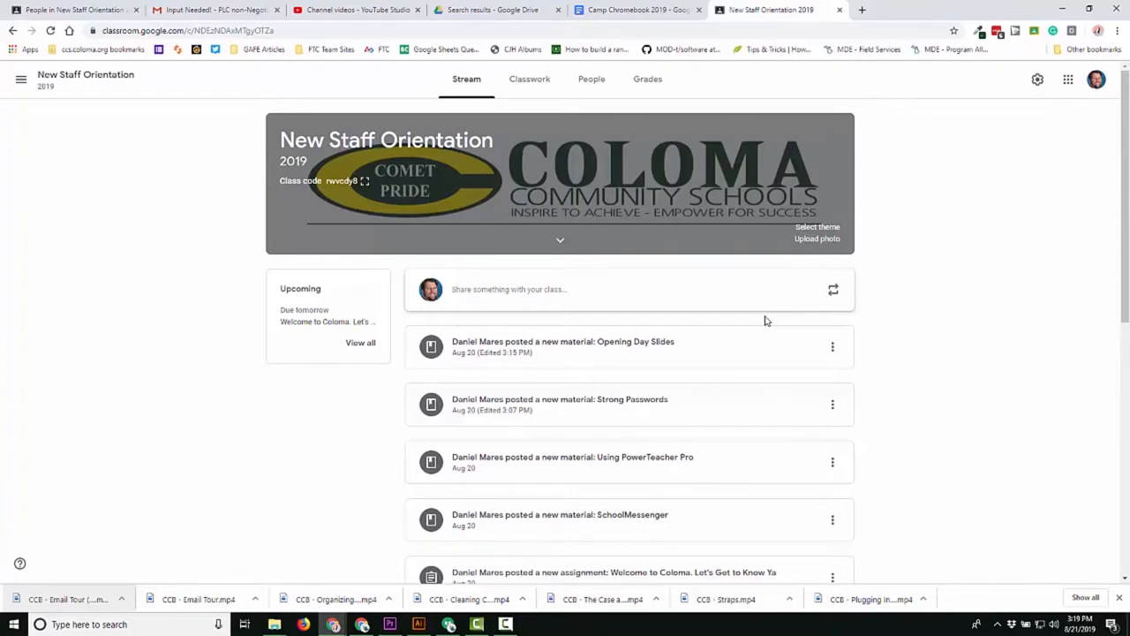
{"action": "left_click", "coordinate": [534, 77]}
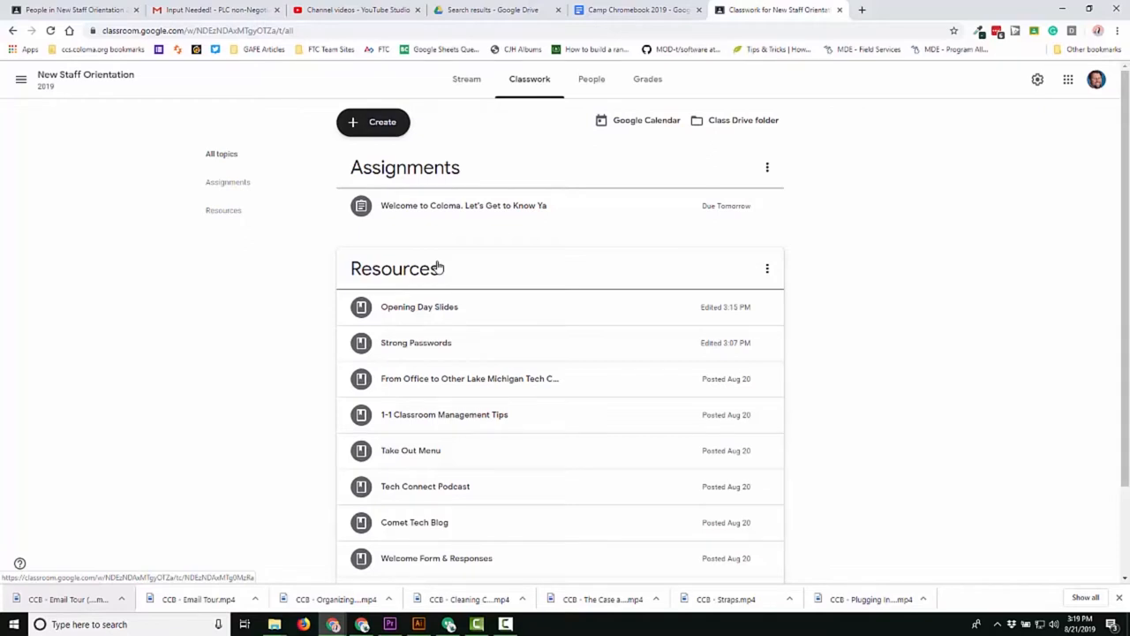
{"action": "mouse_move", "coordinate": [603, 330]}
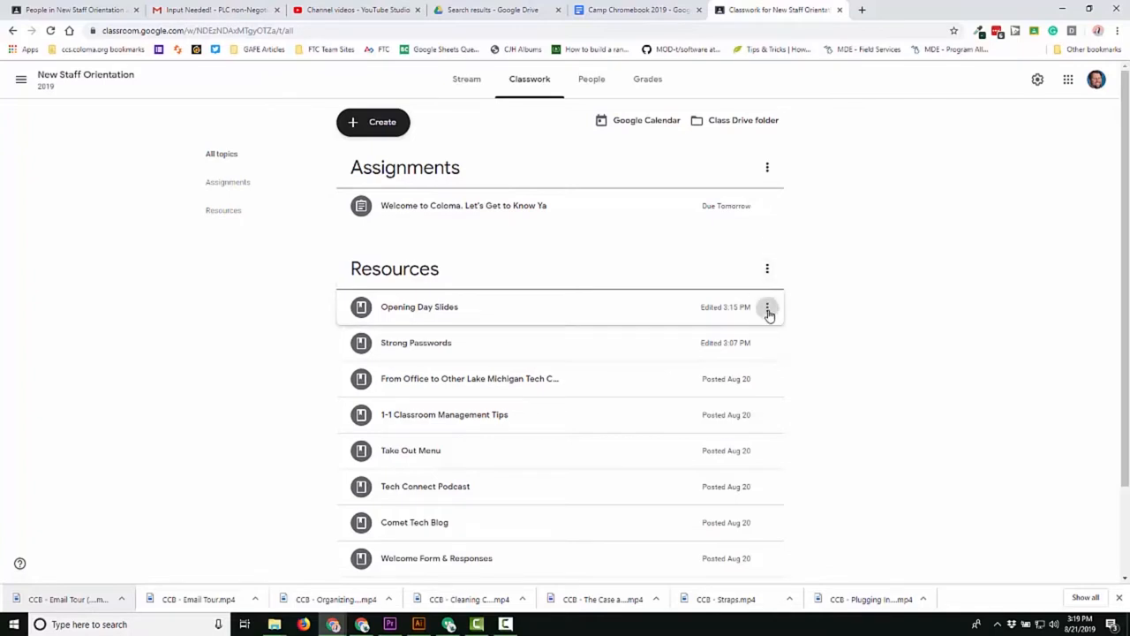
Edit Opening Day Slides to set its topic to Assignments and save.
{"action": "left_click", "coordinate": [767, 307]}
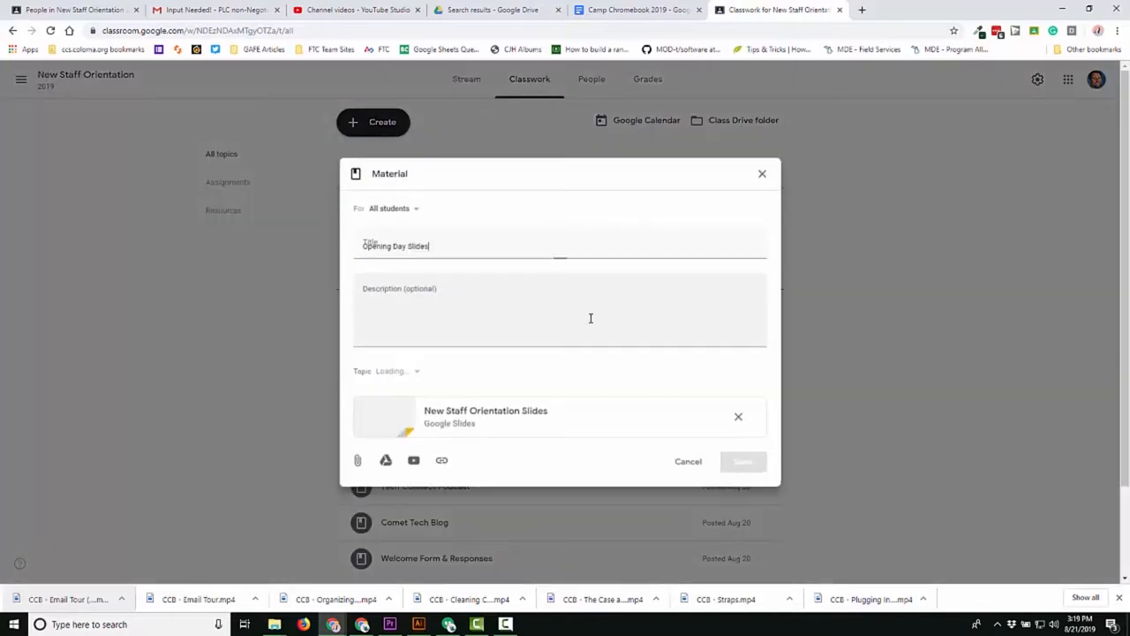
{"action": "left_click", "coordinate": [389, 370]}
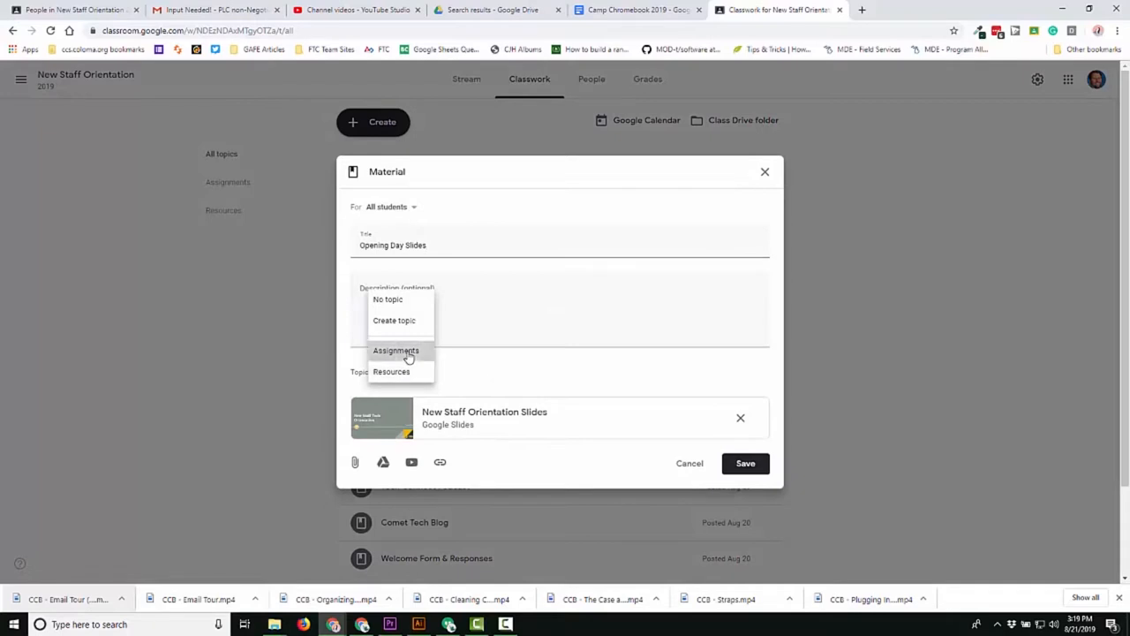
{"action": "left_click", "coordinate": [396, 350]}
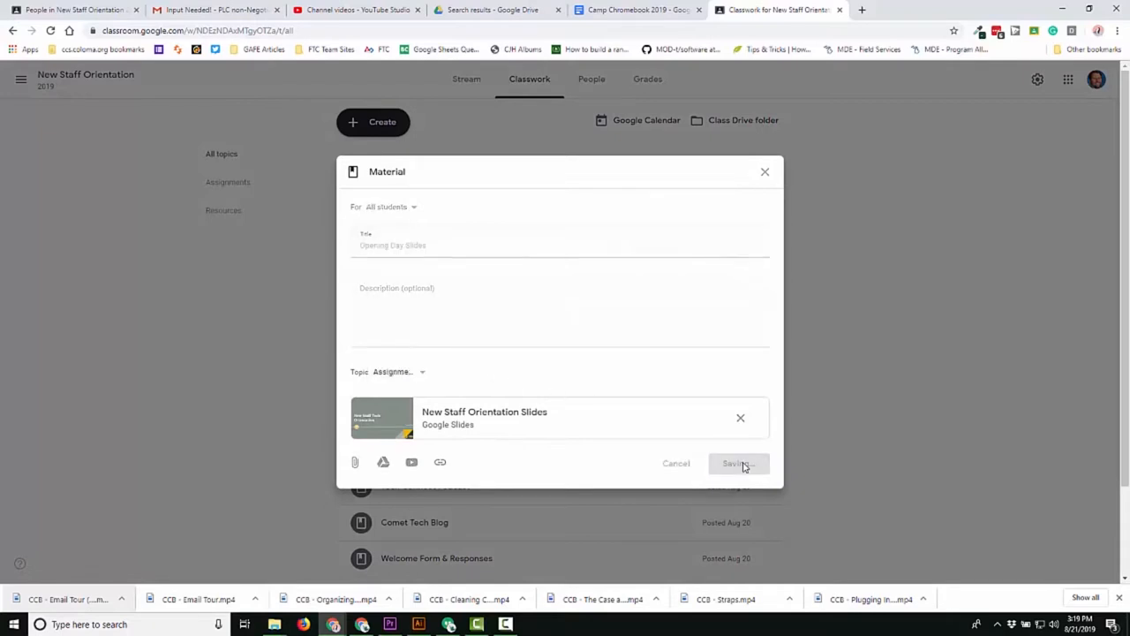
{"action": "left_click", "coordinate": [737, 463]}
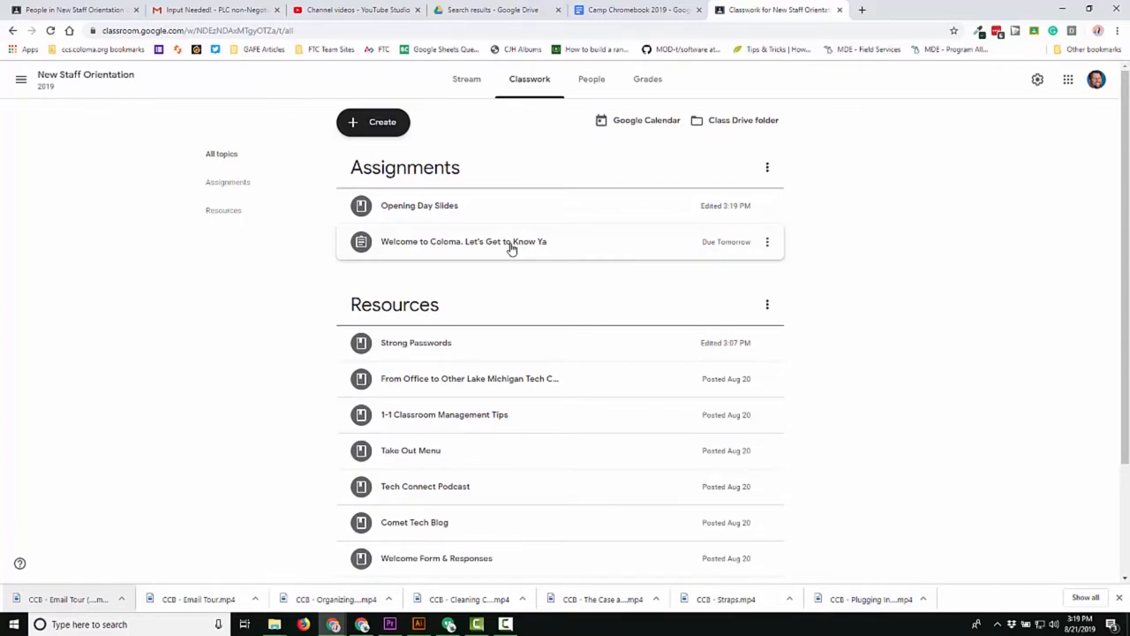
{"action": "mouse_move", "coordinate": [428, 205]}
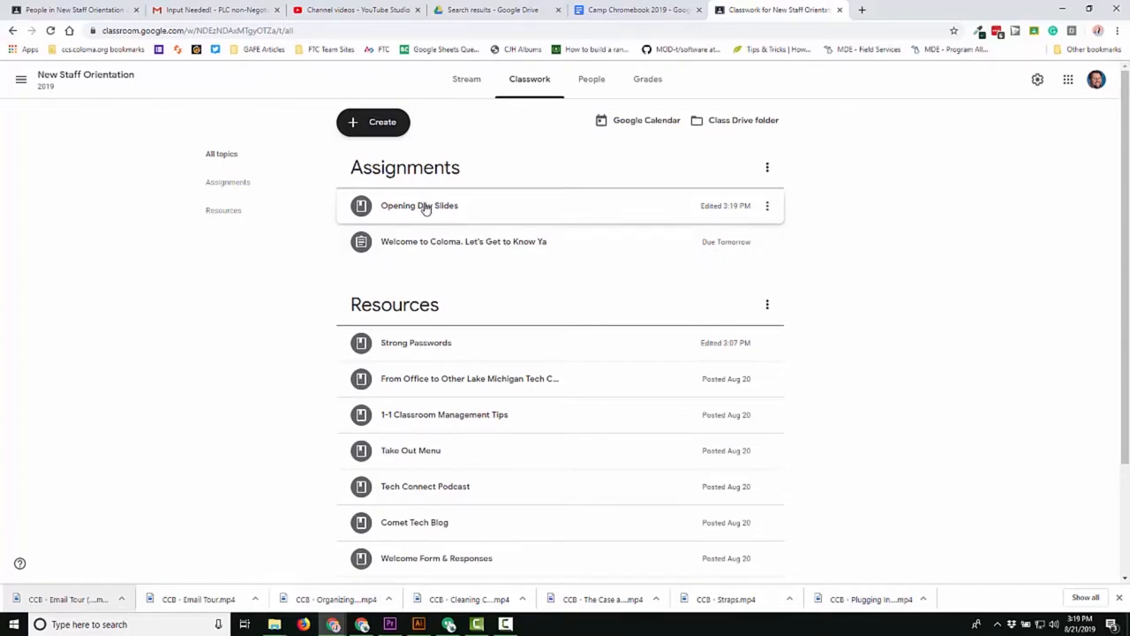